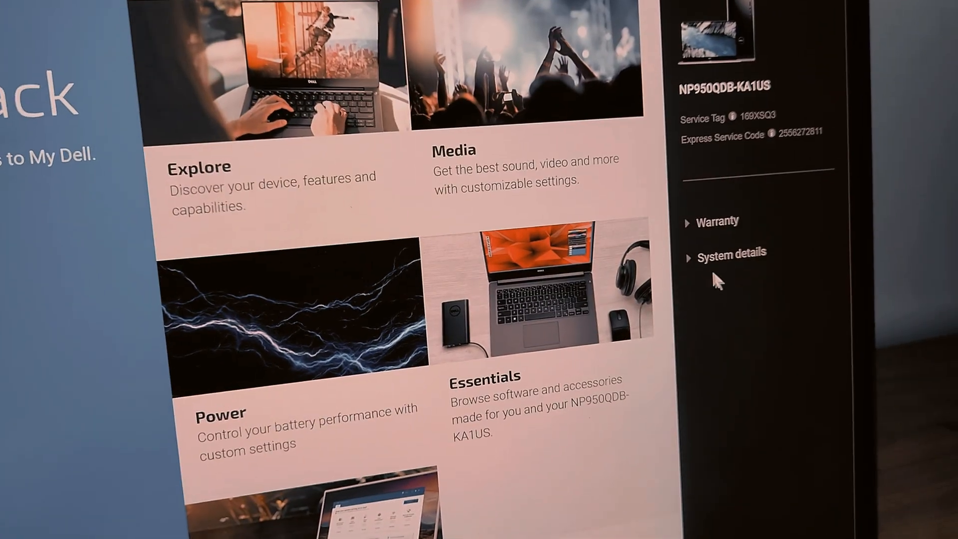
- View This PC's properties, scrolling the About page specifications for device SRK-PC
left_click(730, 251)
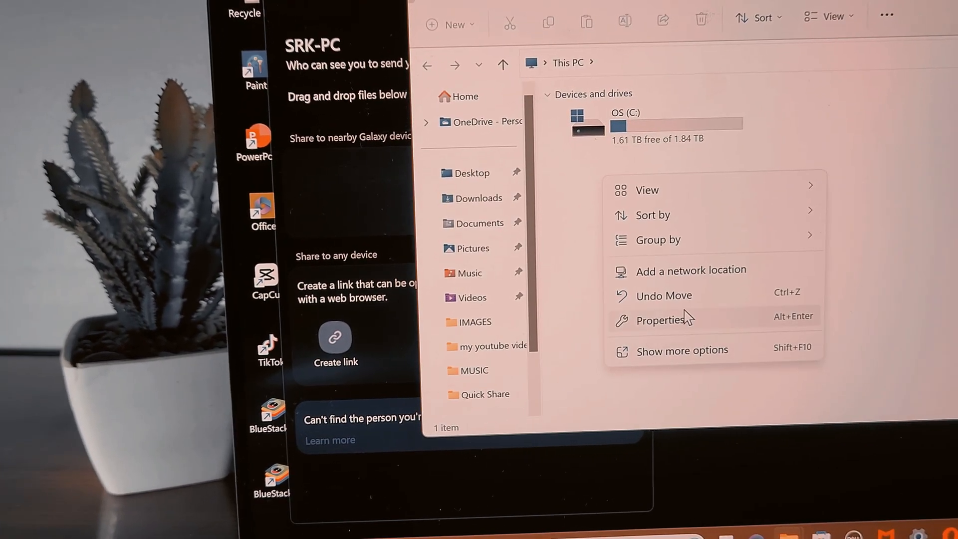
left_click(670, 326)
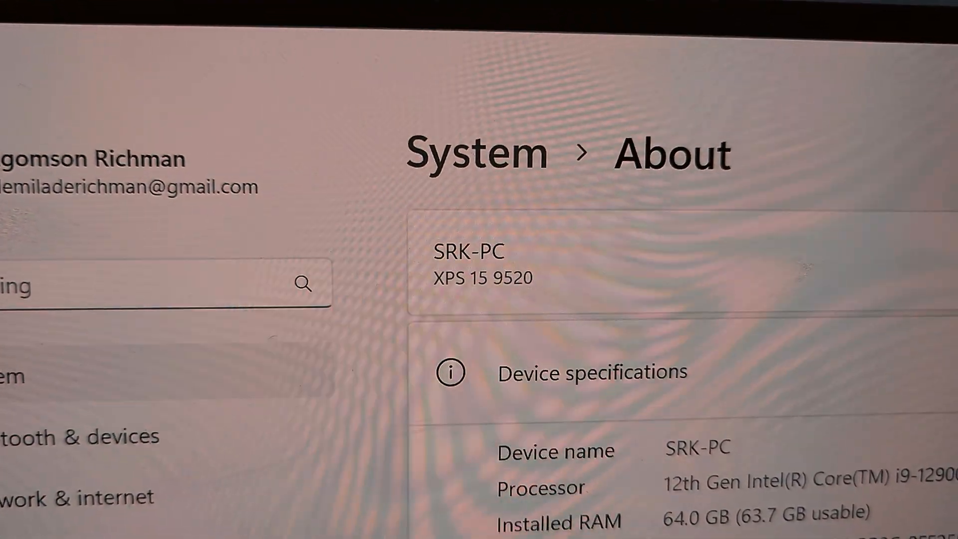
scroll("down", 3)
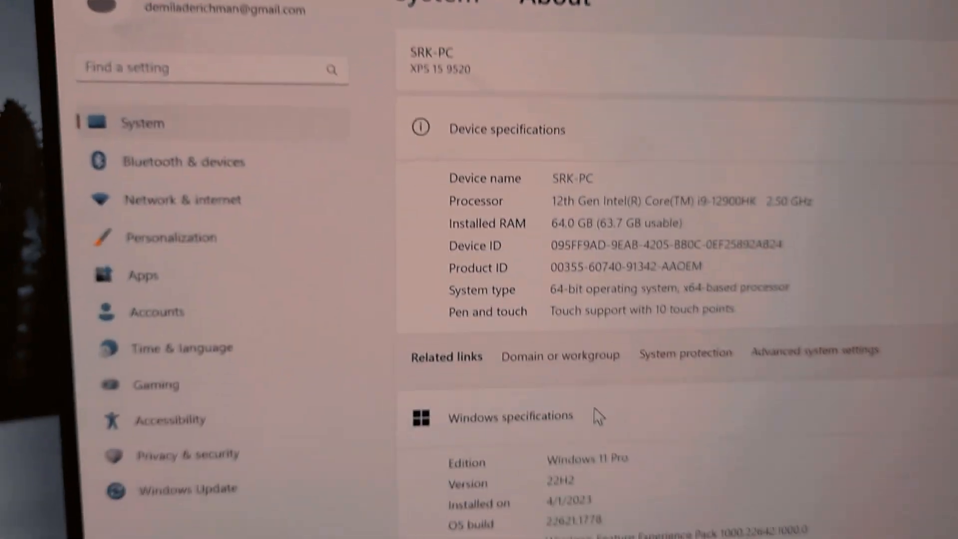
scroll("down", 3)
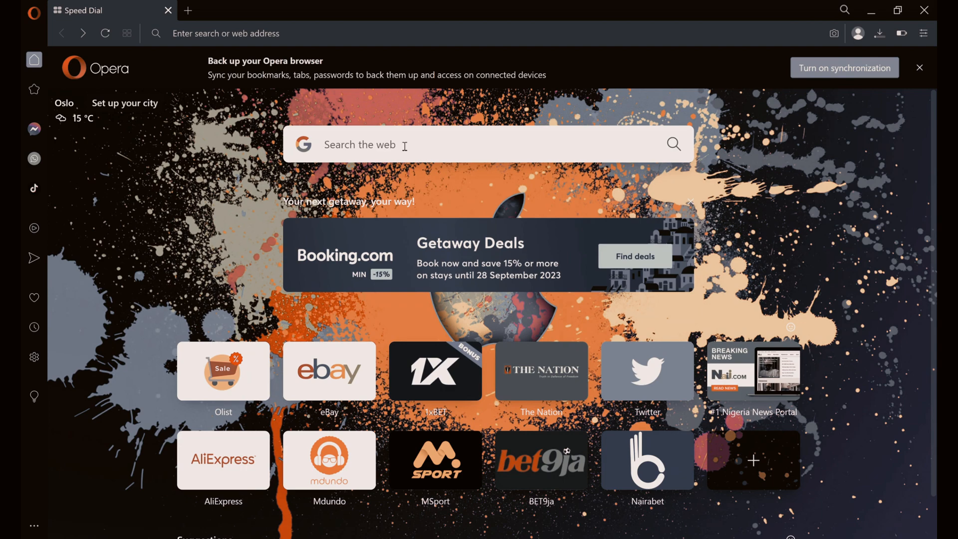
mouse_move(91, 27)
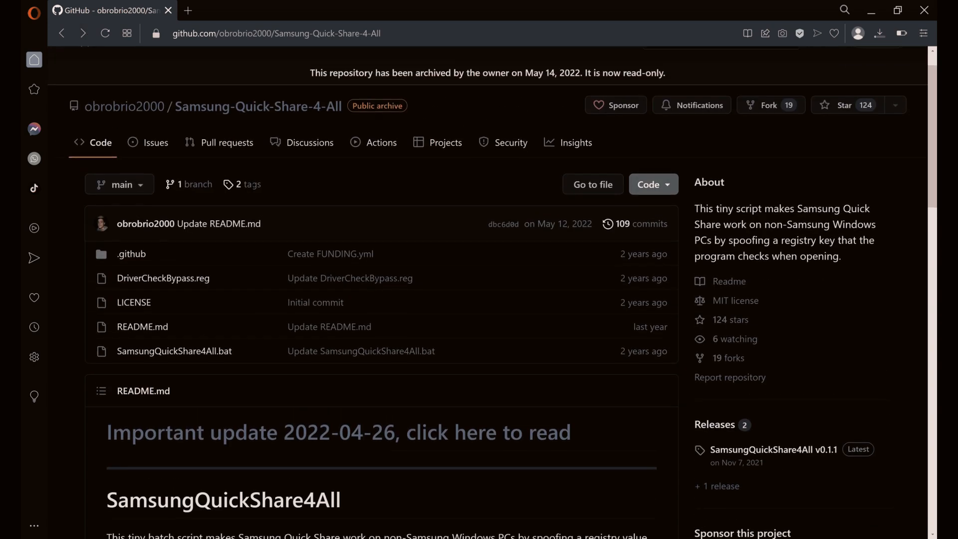
- View the SamsungQuickShare4All v0.1.1 release and its assets, then return to the repository page
scroll("down", 3)
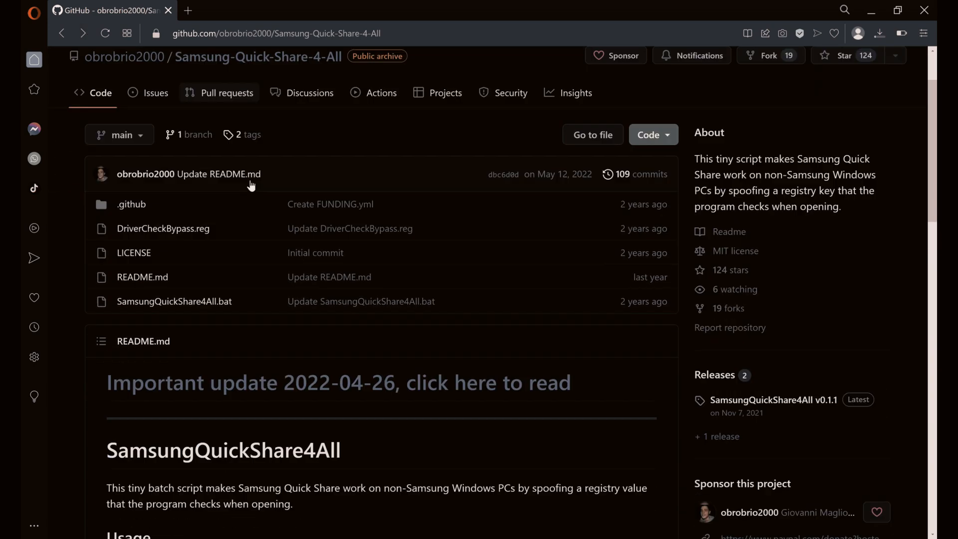
scroll("down", 3)
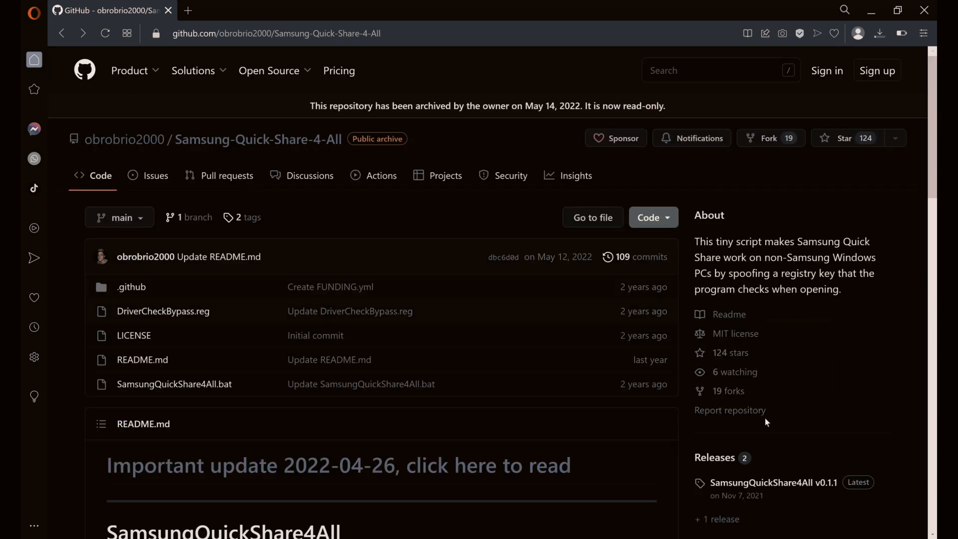
mouse_move(890, 454)
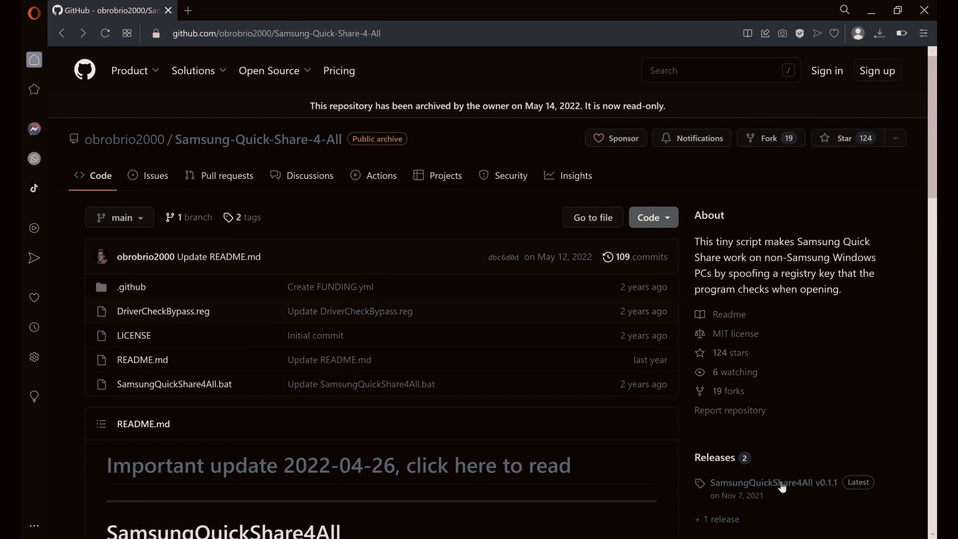
left_click(769, 482)
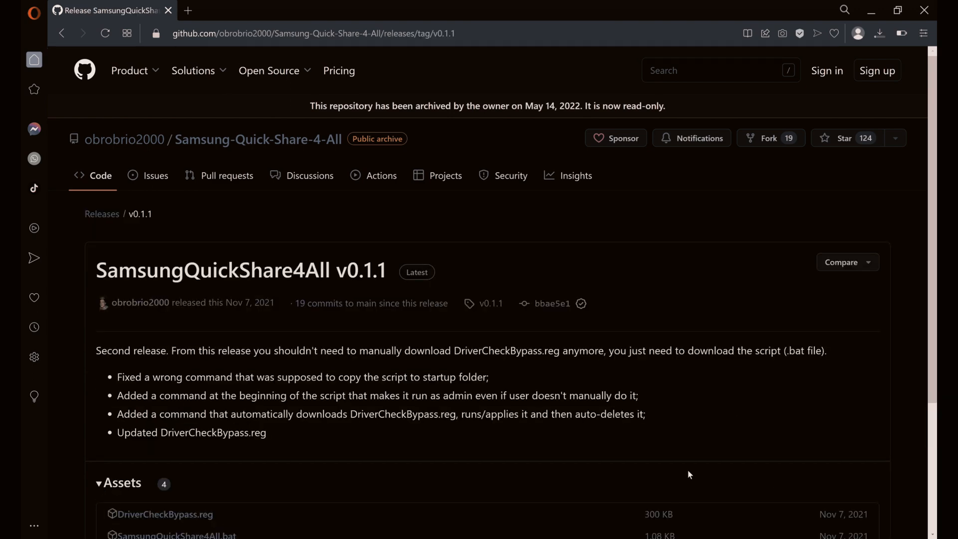
scroll("down", 3)
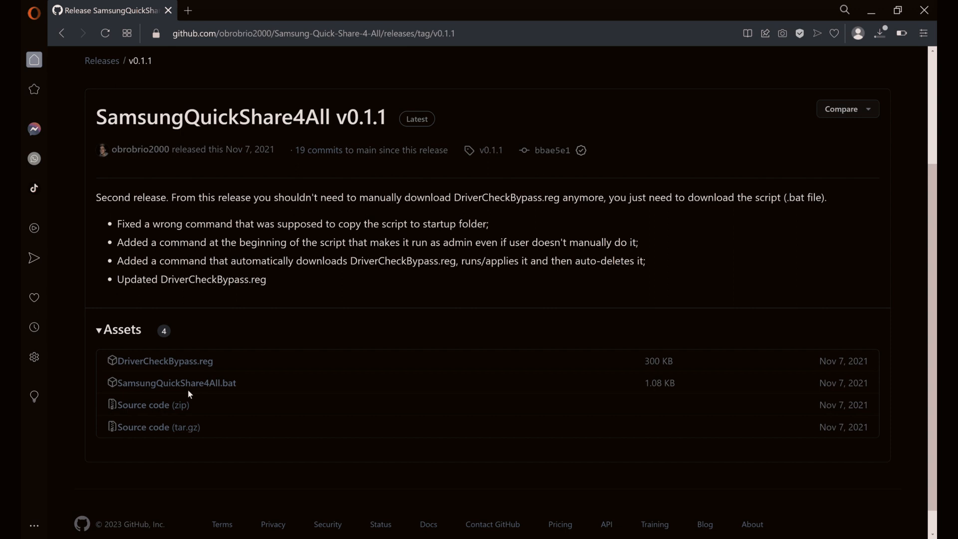
mouse_move(176, 382)
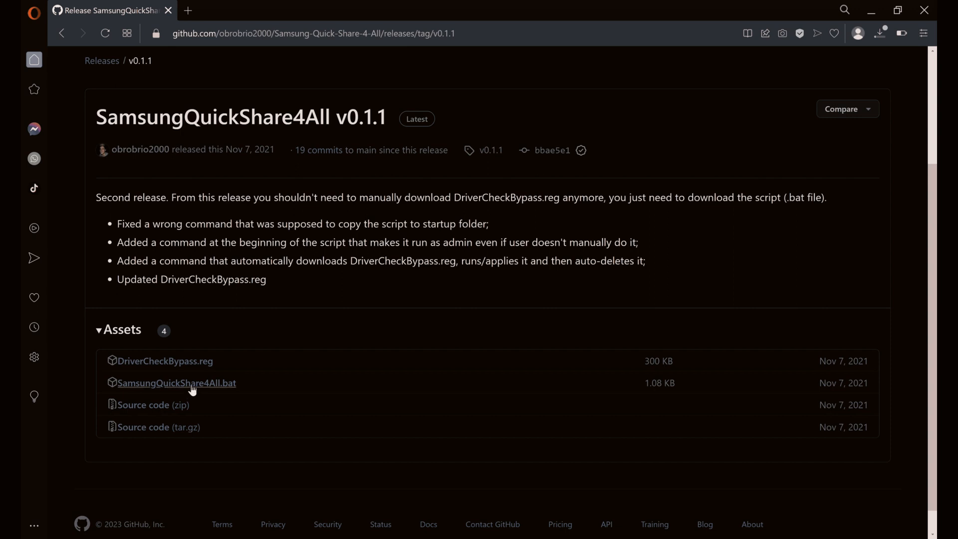
mouse_move(192, 389)
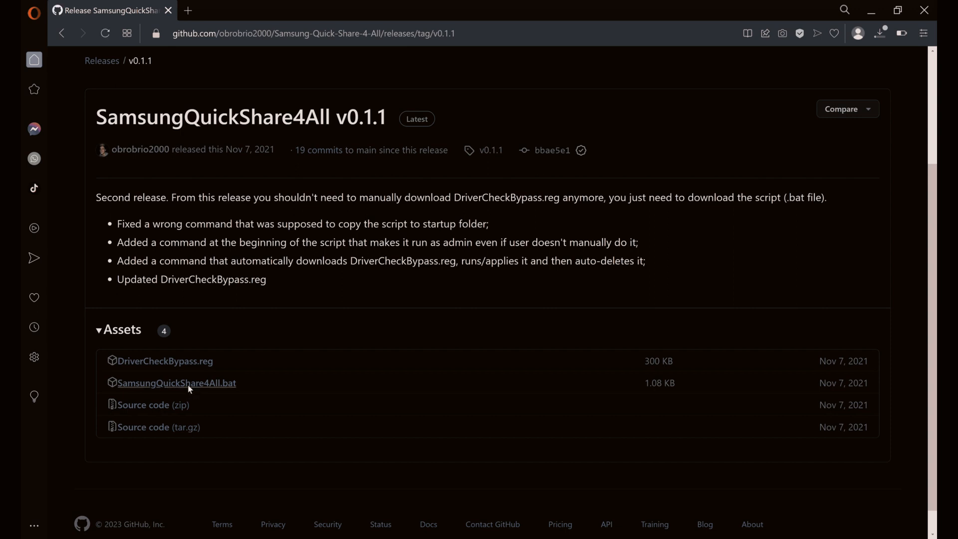
mouse_move(369, 302)
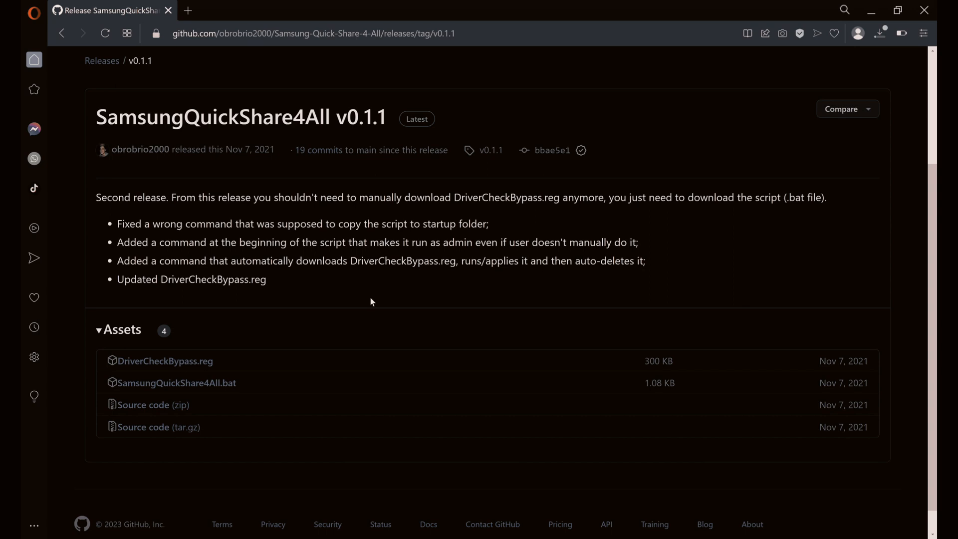
left_click(61, 33)
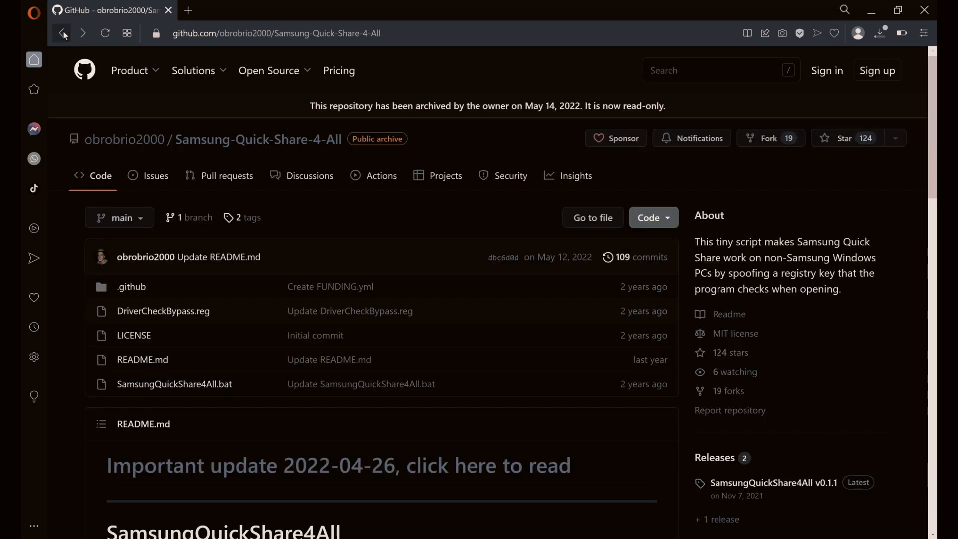
- Reach the README's 'How to download Quick Share' links and switch to the newly opened tab
scroll("down", 3)
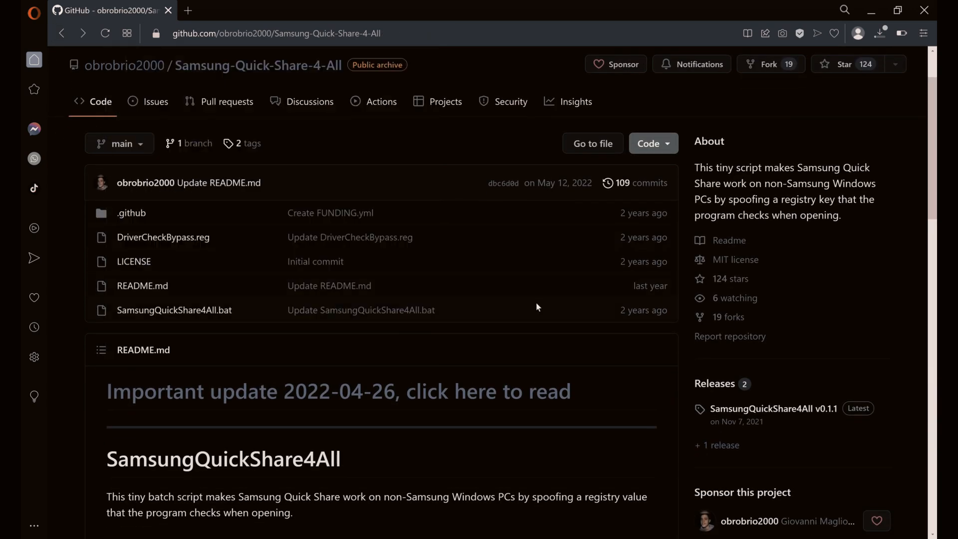
scroll("down", 3)
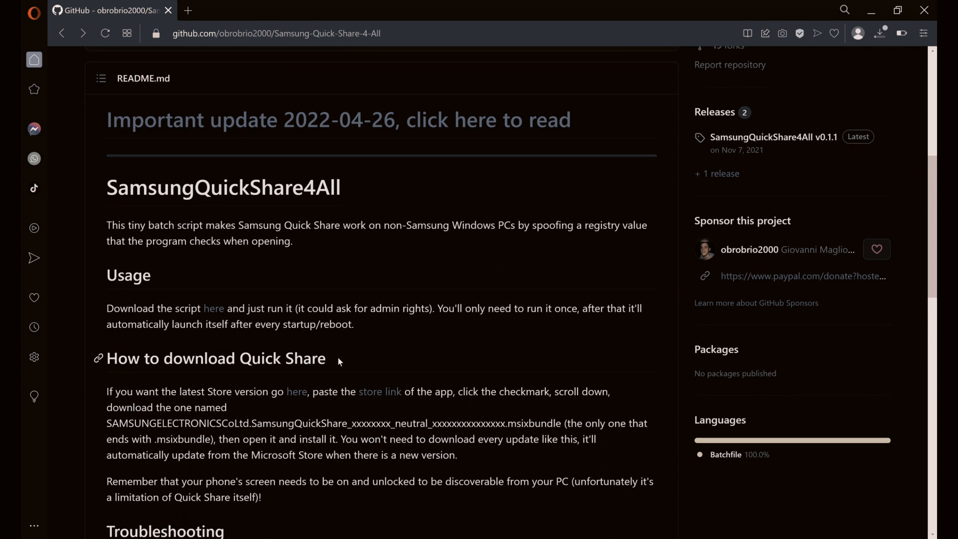
mouse_move(379, 391)
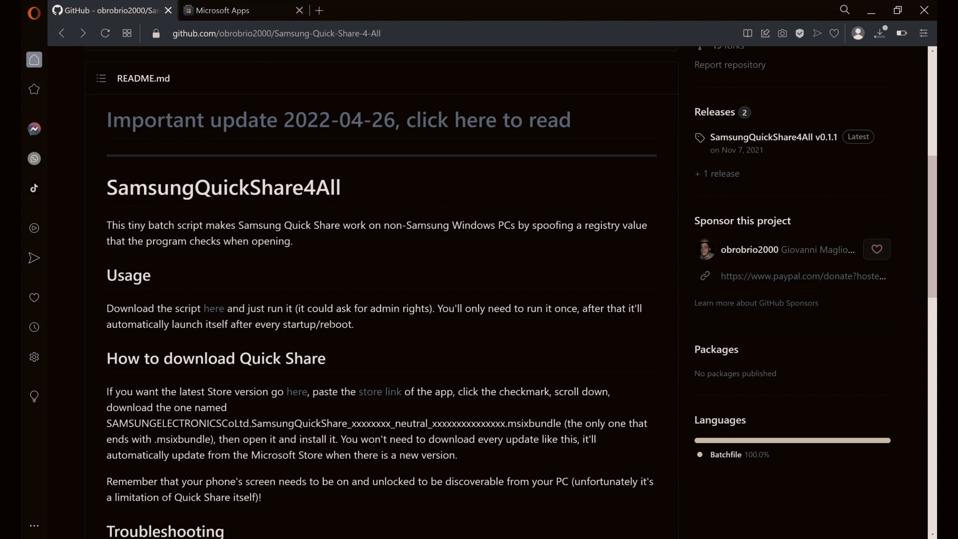
mouse_move(296, 398)
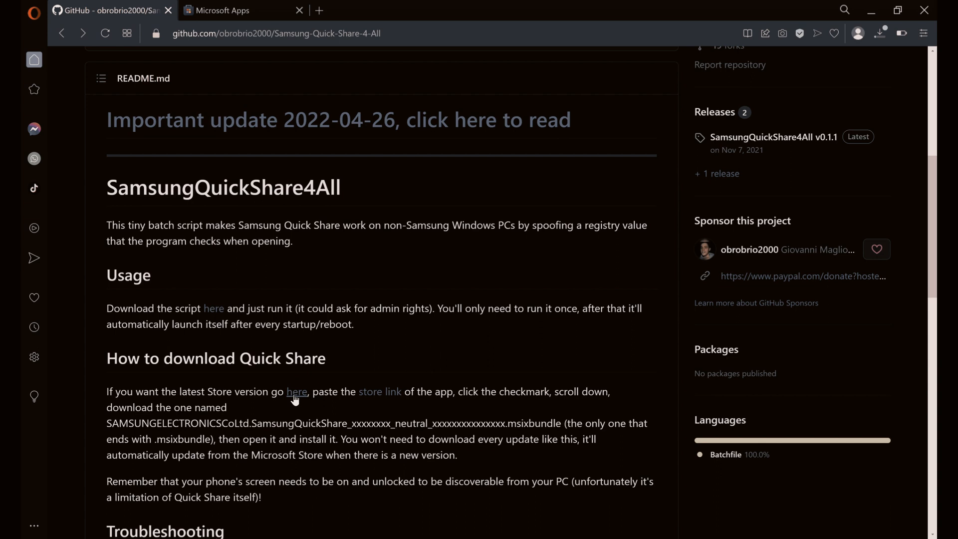
mouse_move(293, 395)
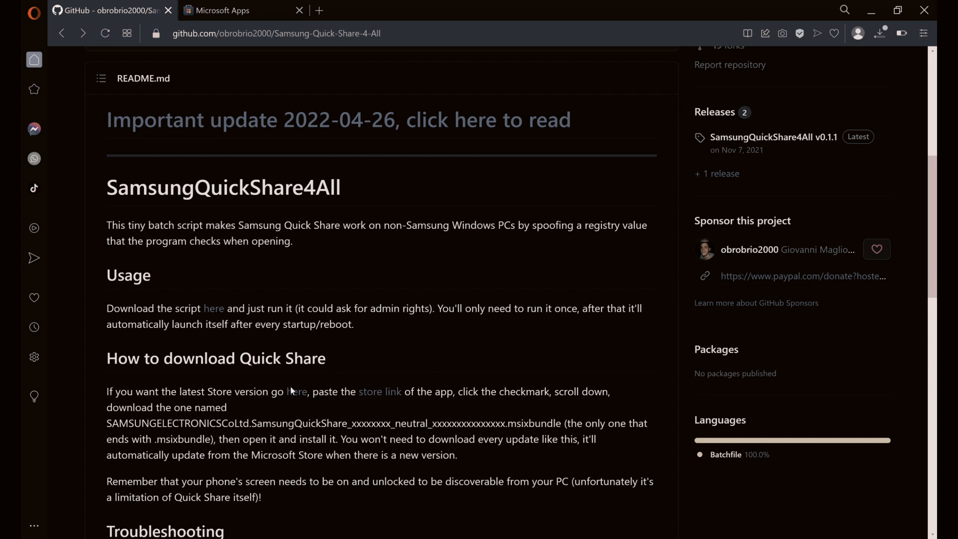
mouse_move(296, 395)
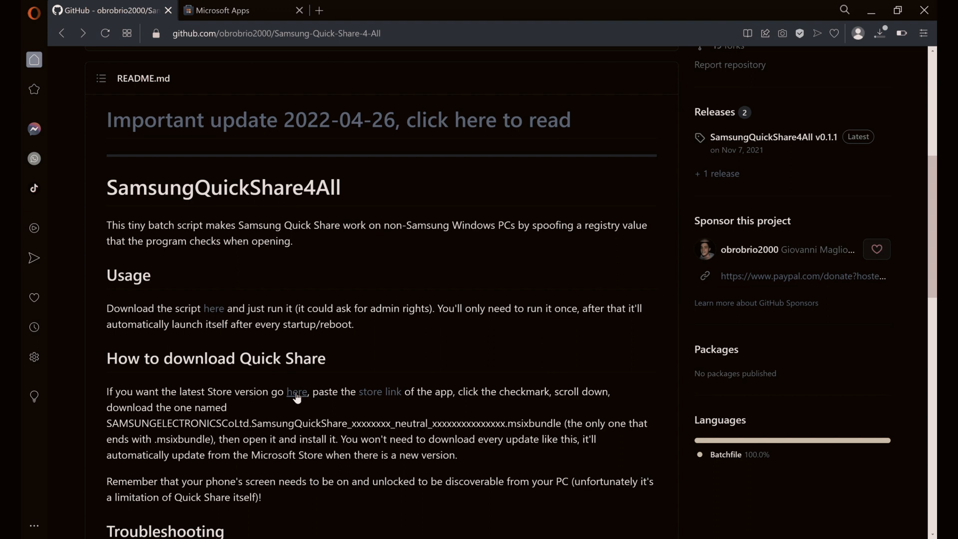
mouse_move(364, 230)
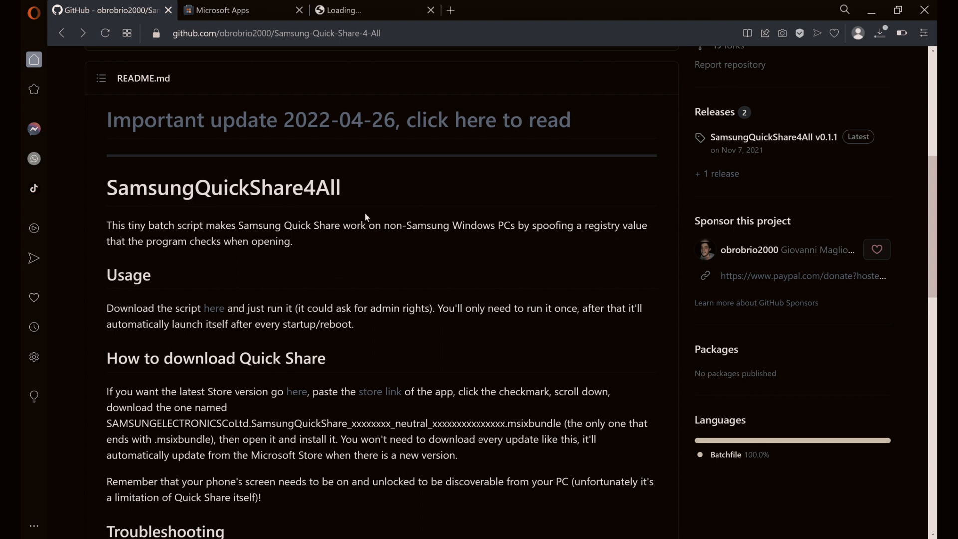
left_click(373, 11)
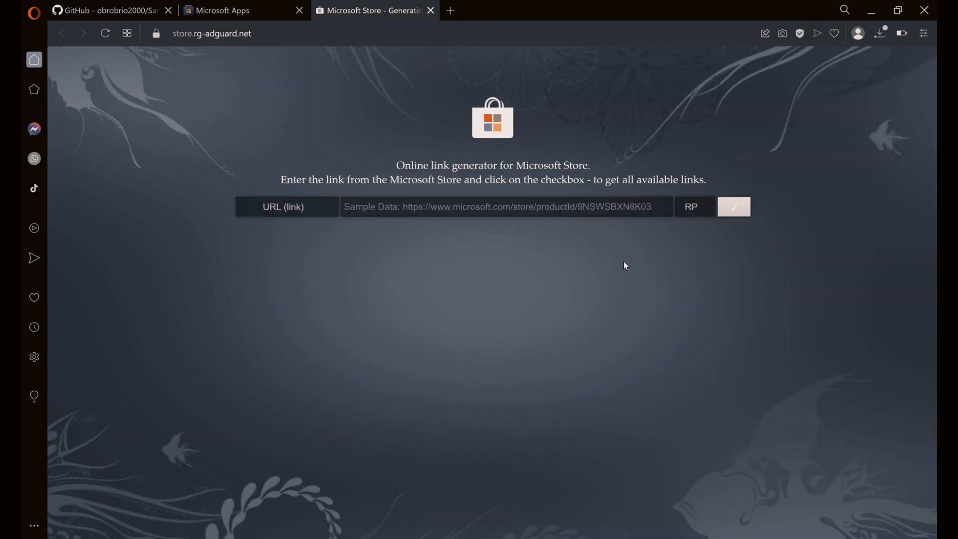
- Generate download links on store.rg-adguard.net from the Microsoft Store Quick Share URL, reaching the msixbundle package
left_click(243, 10)
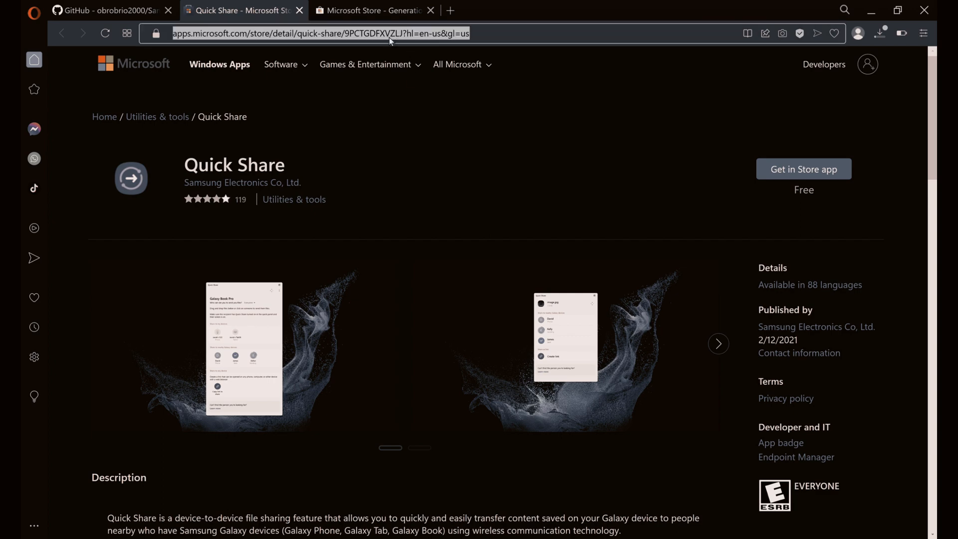
mouse_move(435, 93)
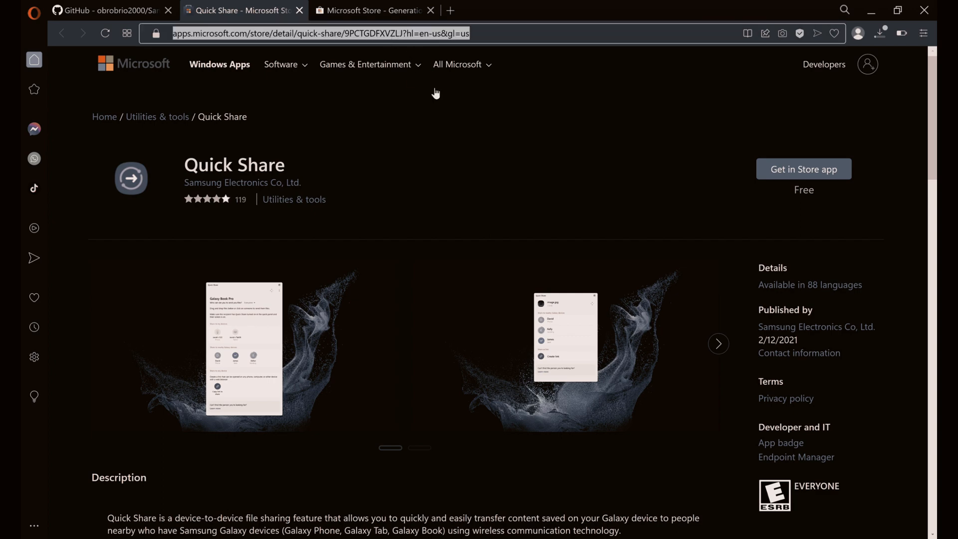
left_click(373, 11)
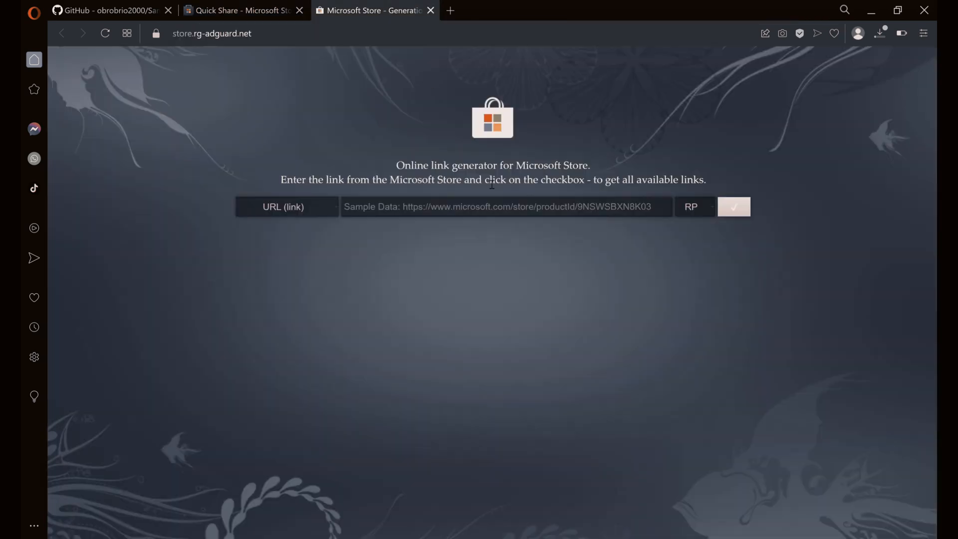
left_click(505, 207)
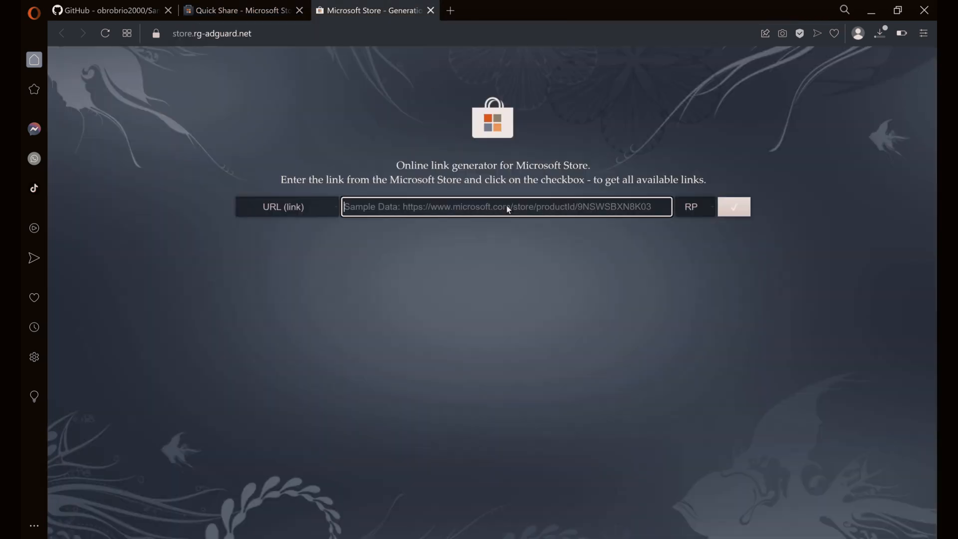
type("https://apps.microsoft.com/store/detail/quick-share/9PCTGDFXVZLJ?hl=en-us&gl=us")
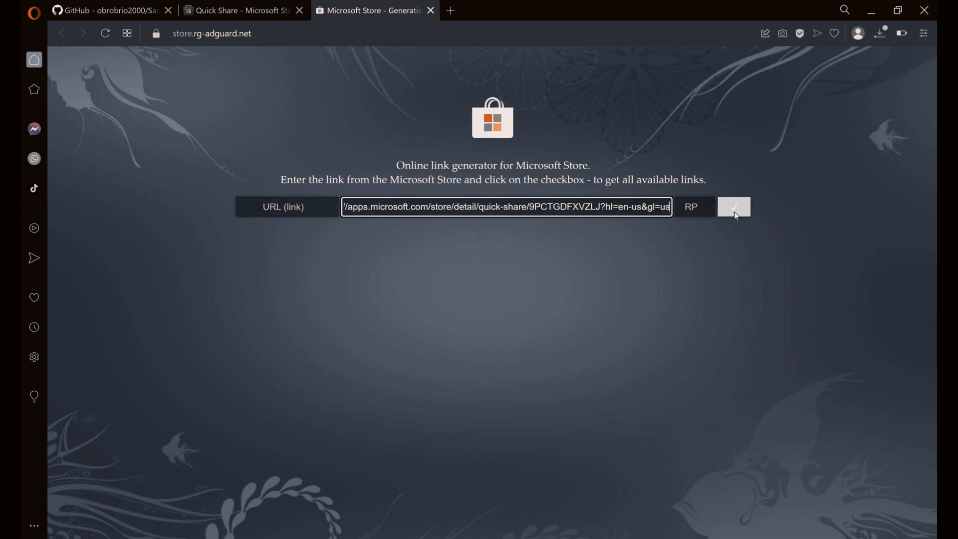
left_click(733, 207)
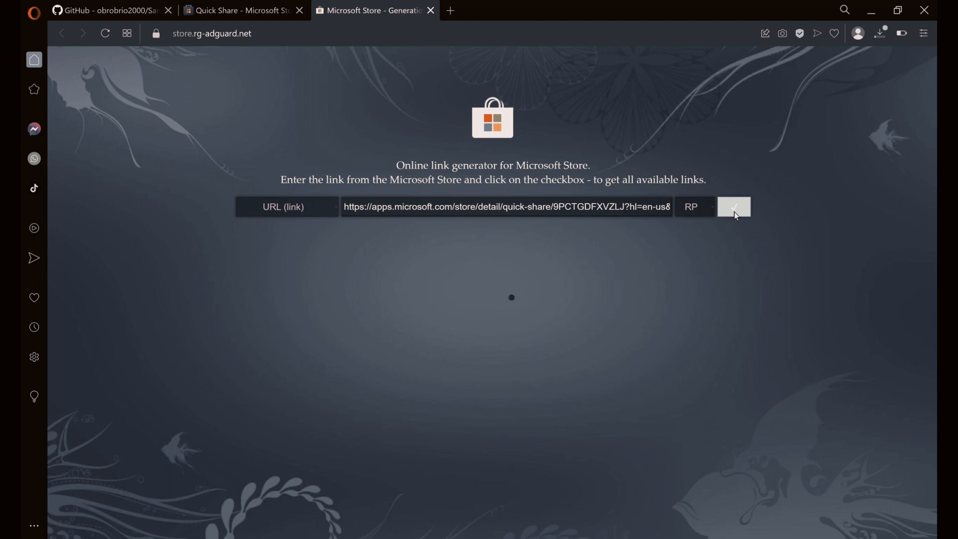
left_click(732, 207)
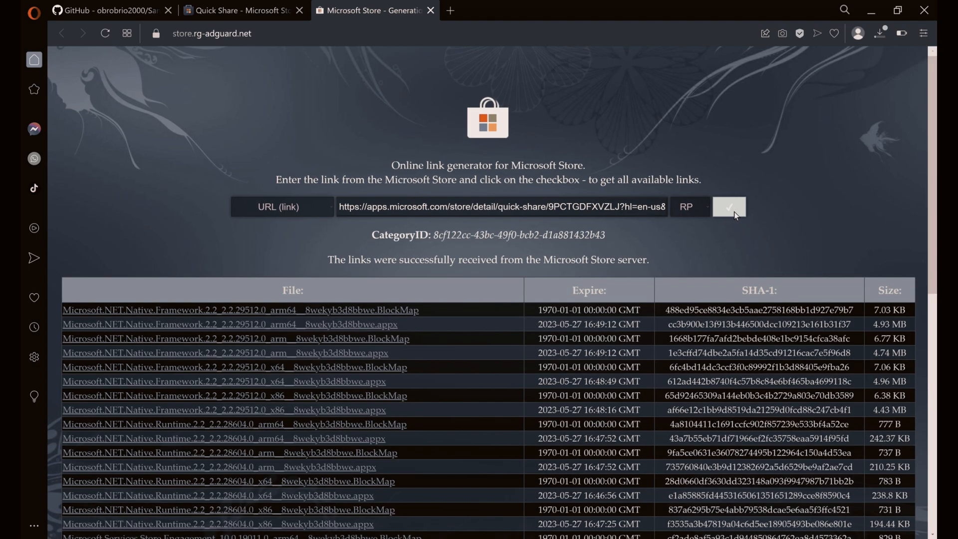
scroll("down", 3)
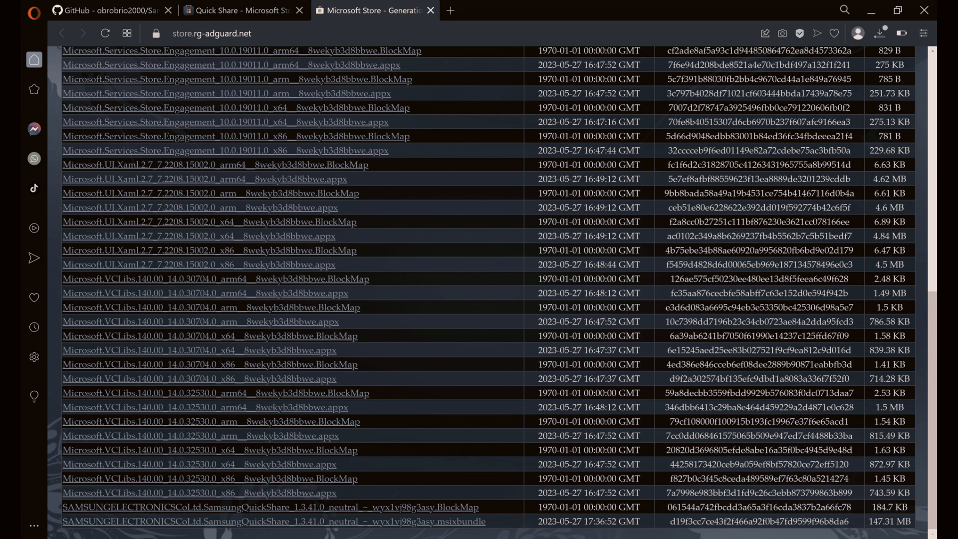
mouse_move(437, 528)
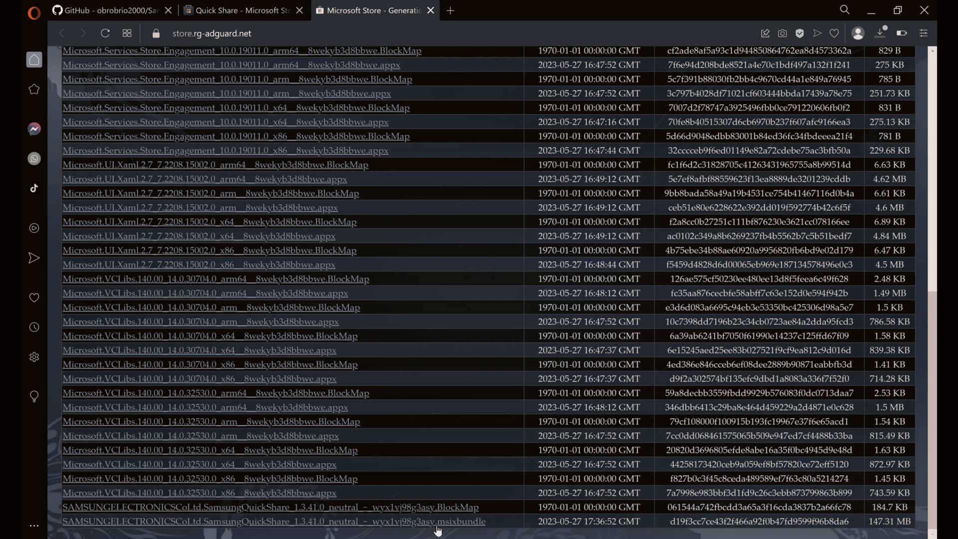
mouse_move(865, 230)
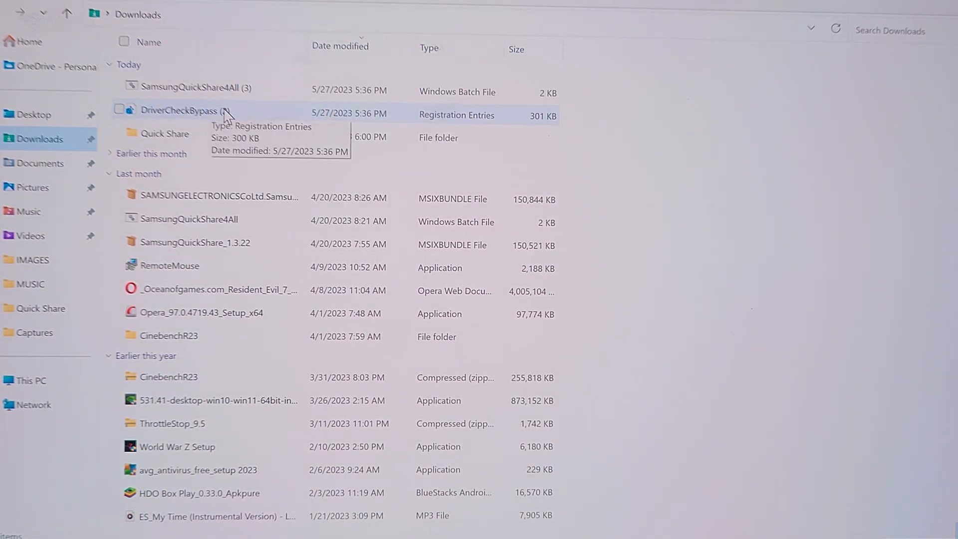
- Run DriverCheckBypass (2).reg and confirm adding its entries to the registry
double_click(179, 111)
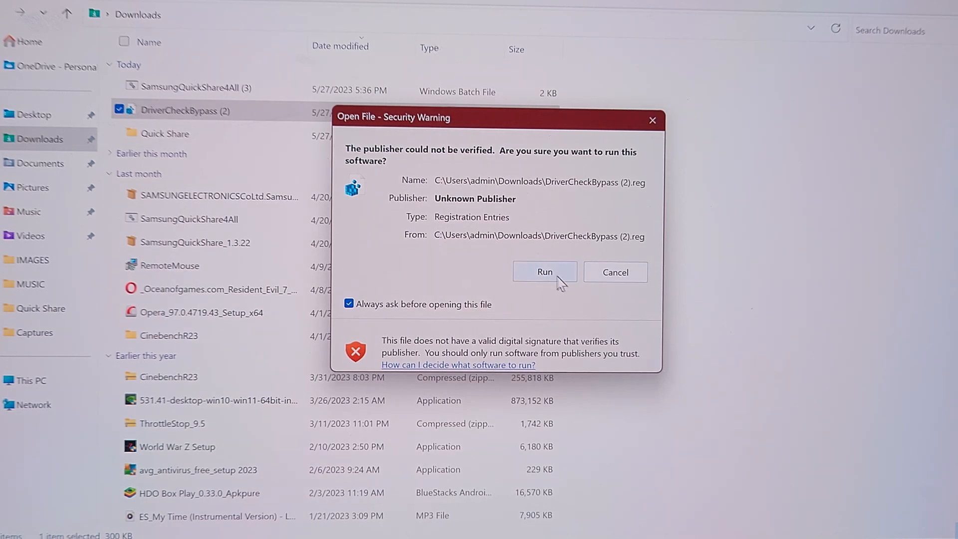
left_click(543, 272)
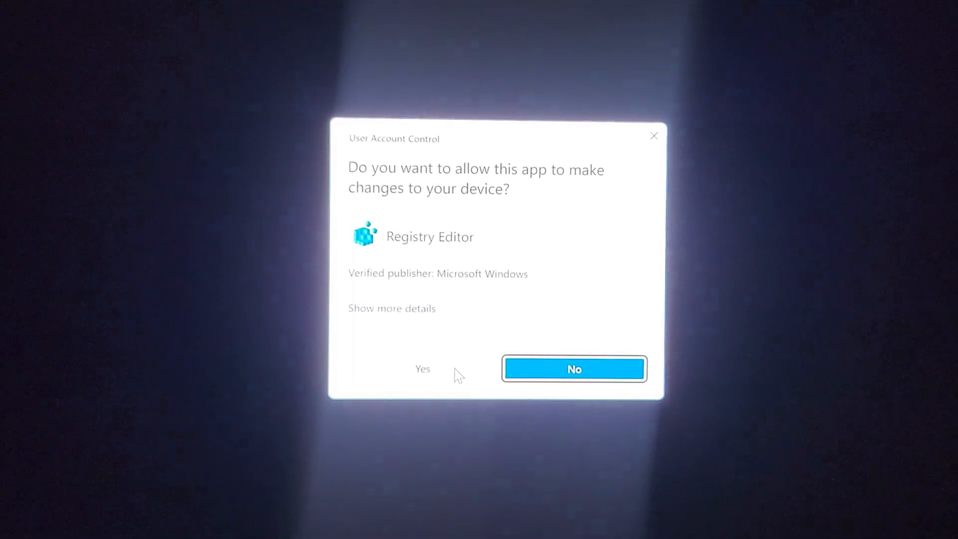
left_click(422, 369)
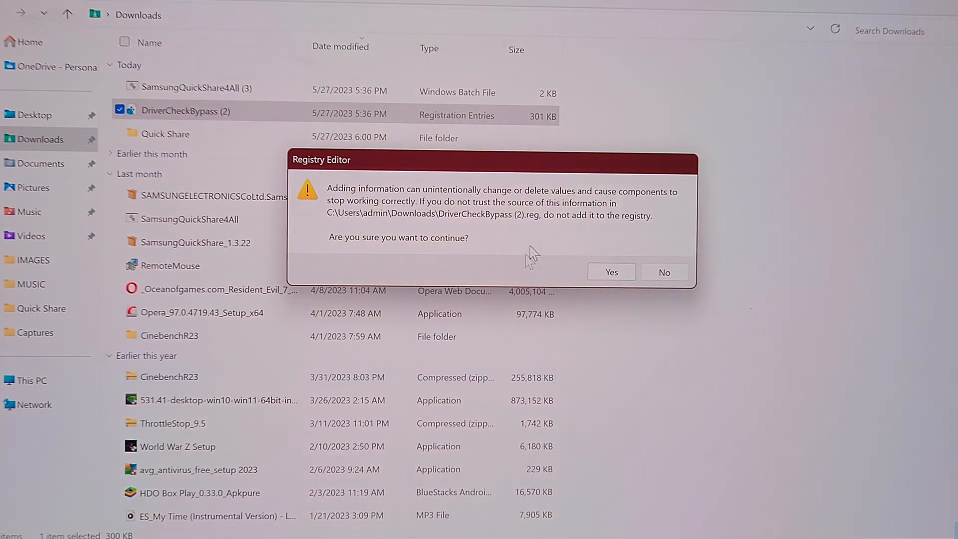
left_click(610, 272)
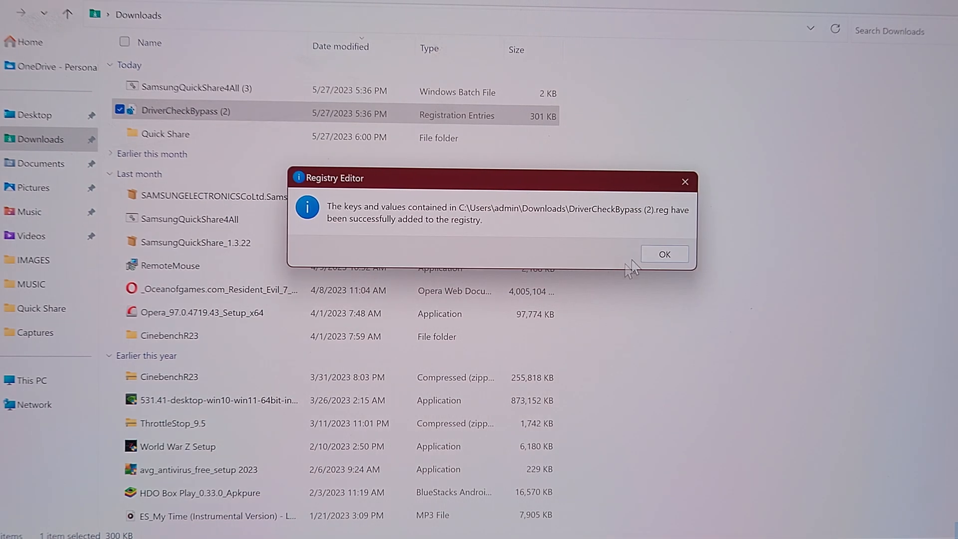
left_click(663, 254)
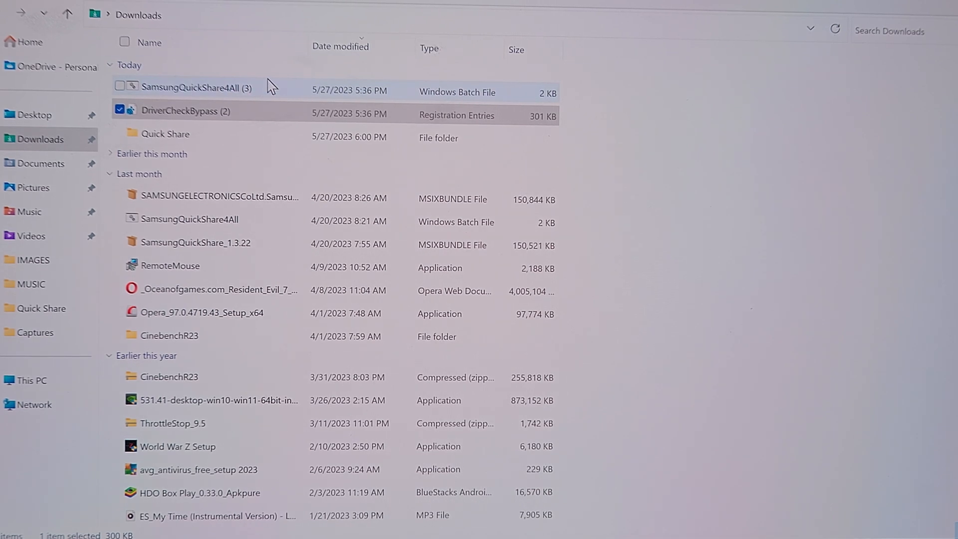
- Run SamsungQuickShare4All (3).bat as administrator and launch the installed Quick Share app
left_click(195, 88)
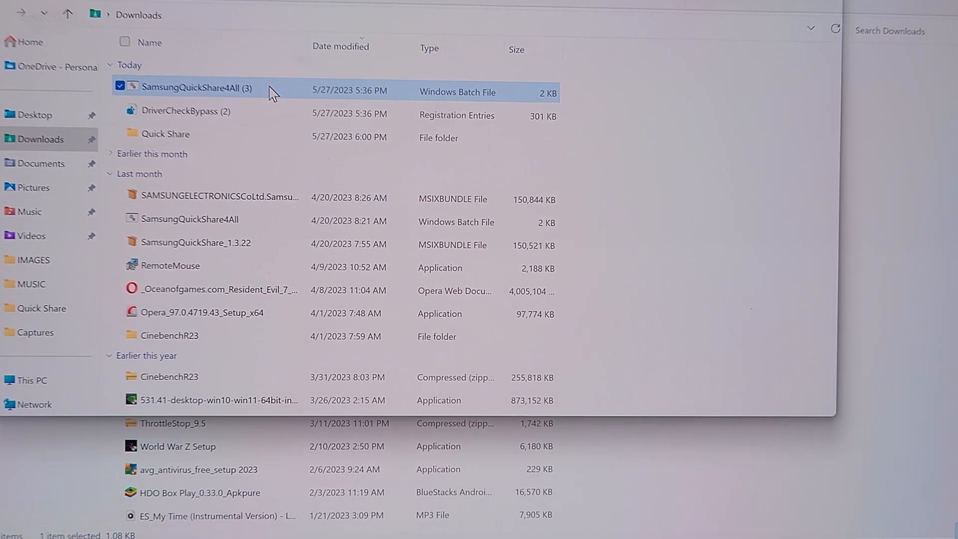
double_click(195, 87)
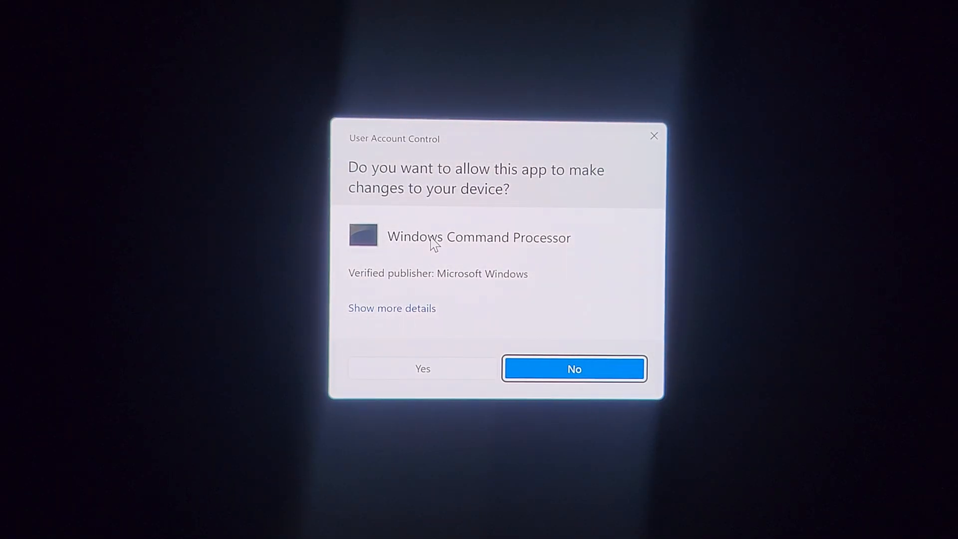
mouse_move(423, 347)
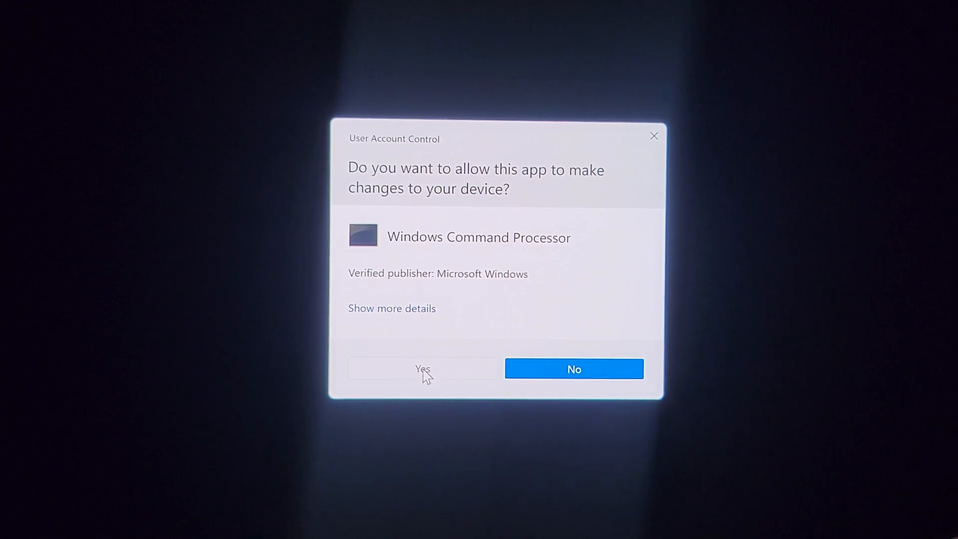
left_click(423, 369)
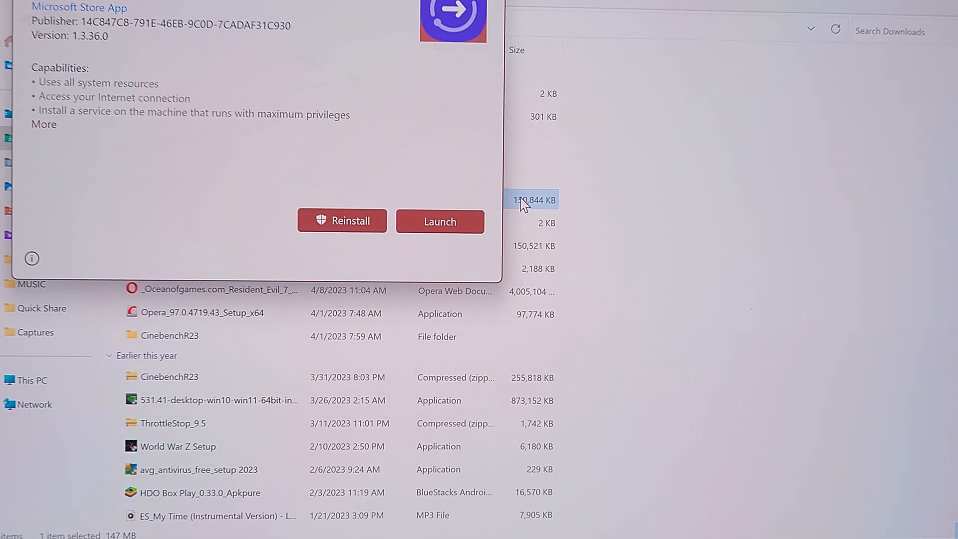
left_click(439, 221)
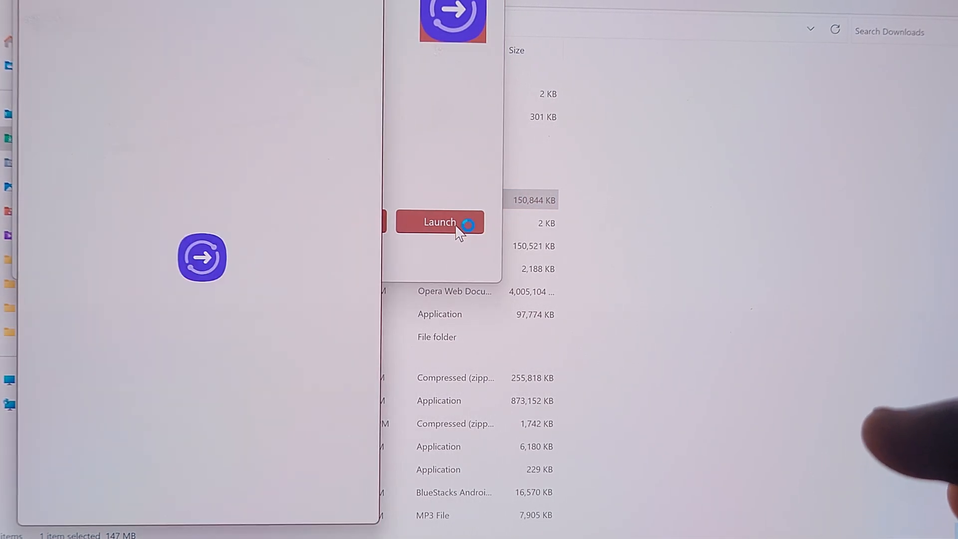
left_click(439, 221)
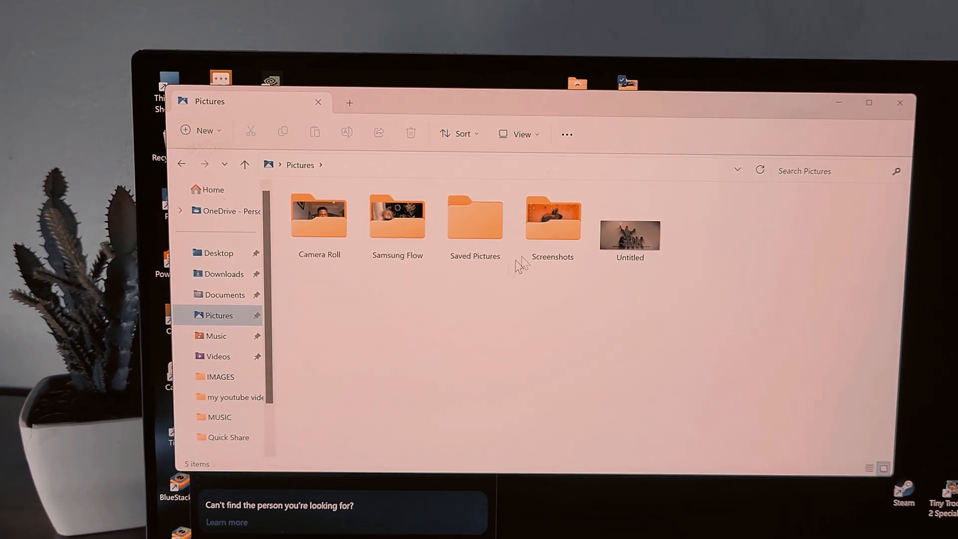
- Share the Untitled picture from Pictures using Quick Share
left_click(629, 235)
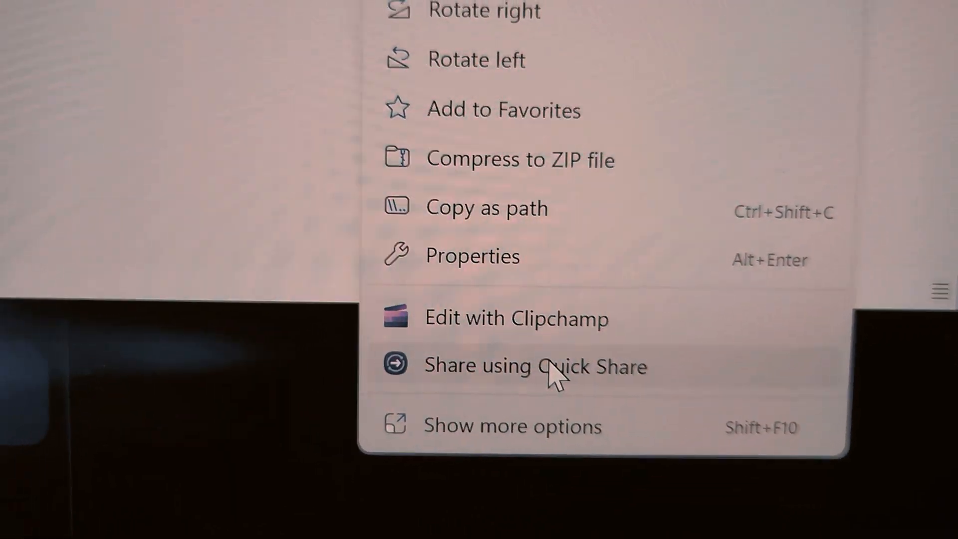
left_click(532, 365)
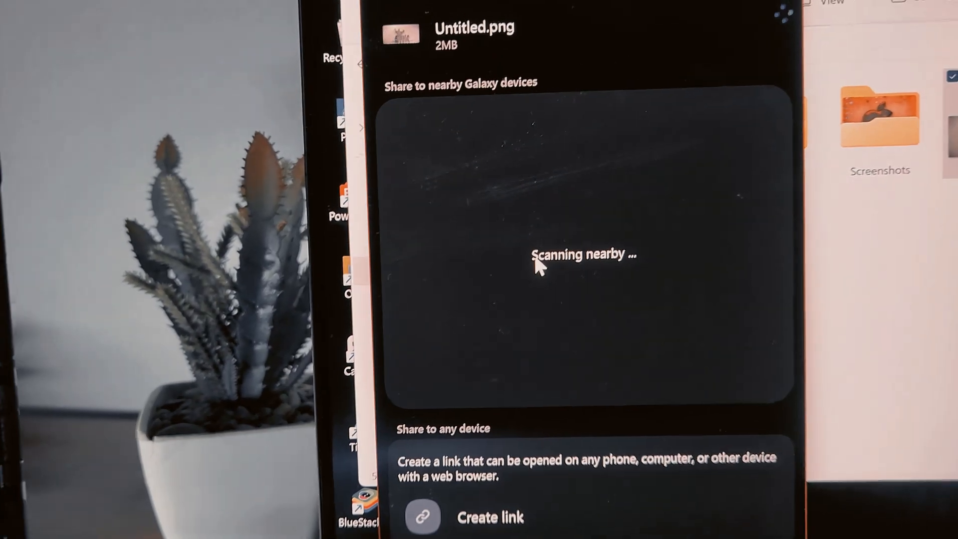